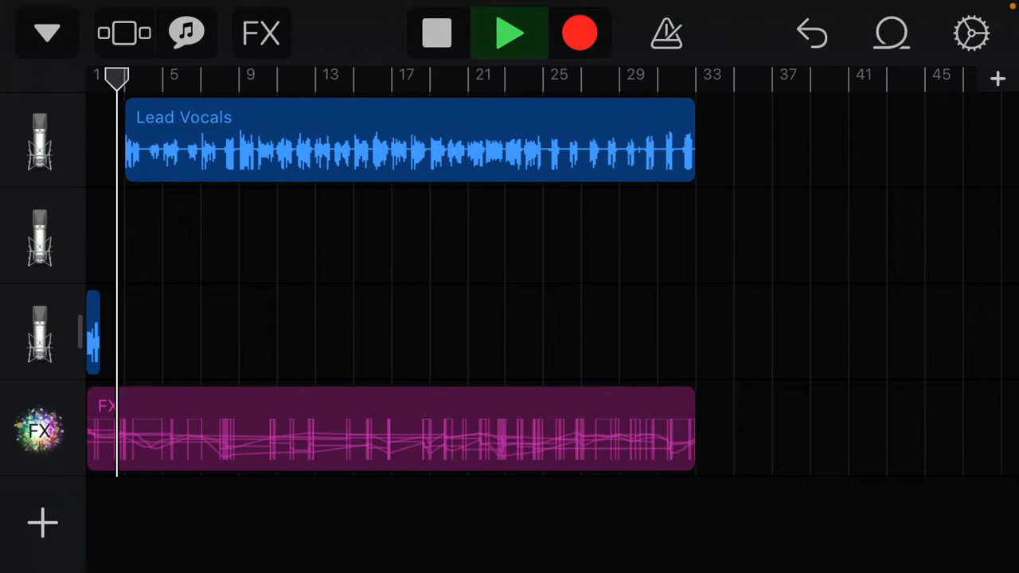
# - Play back the project containing the Lead Vocals and FX tracks from the start
pyautogui.click(509, 32)
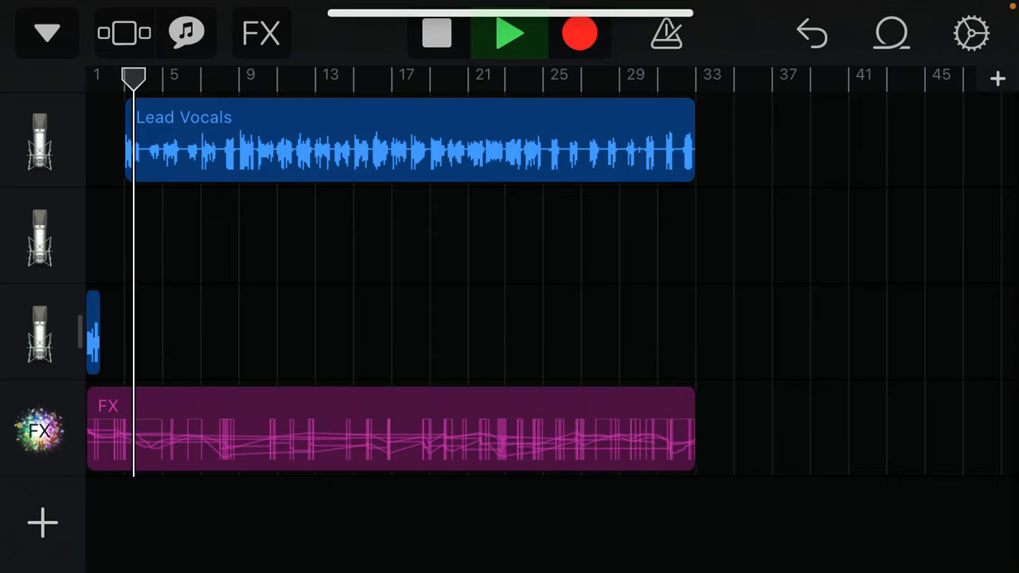